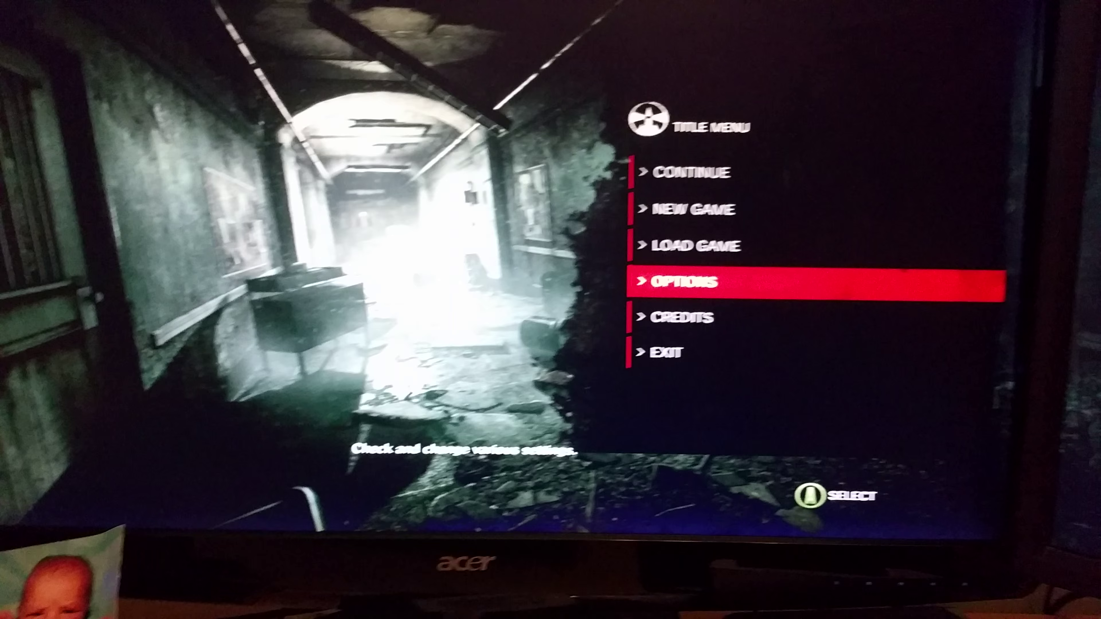
Move the title menu highlight up from Options past New Game to Continue.
key(Up)
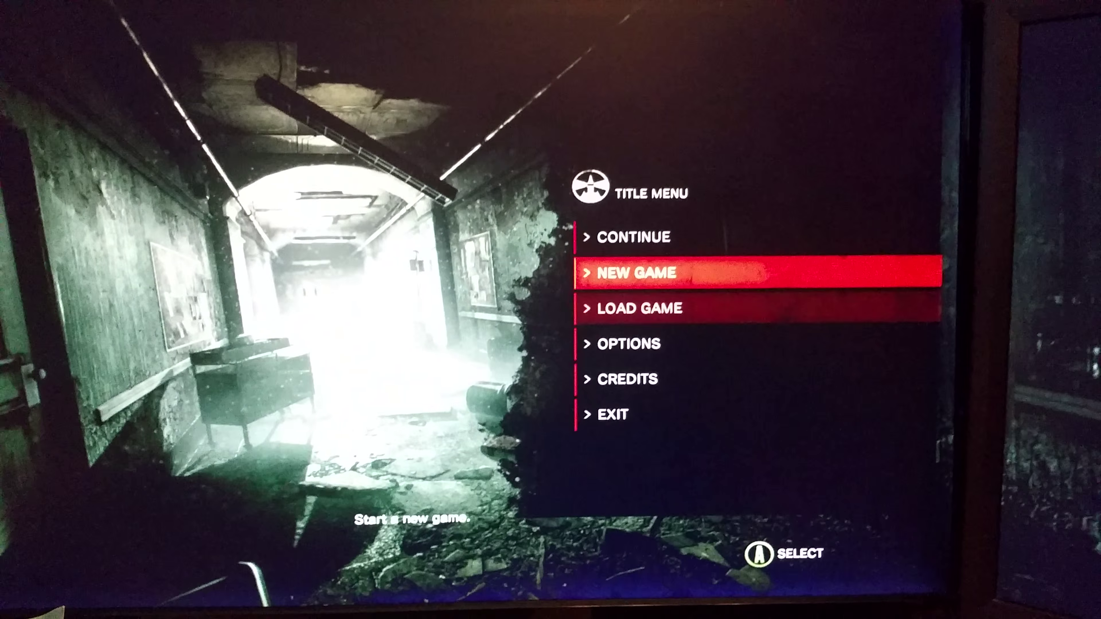
key(up)
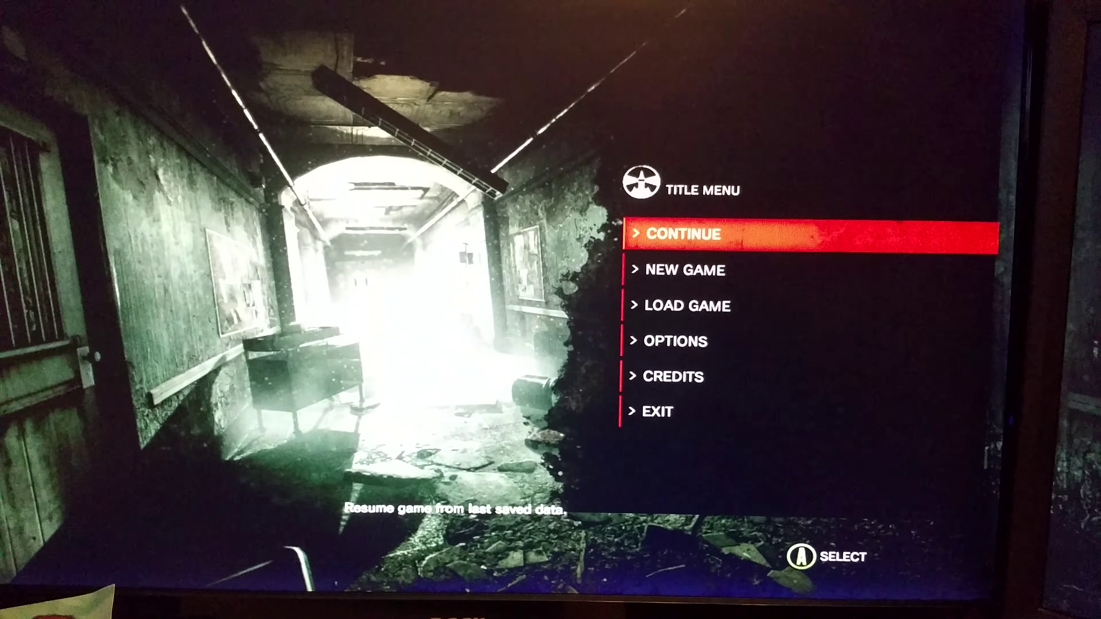